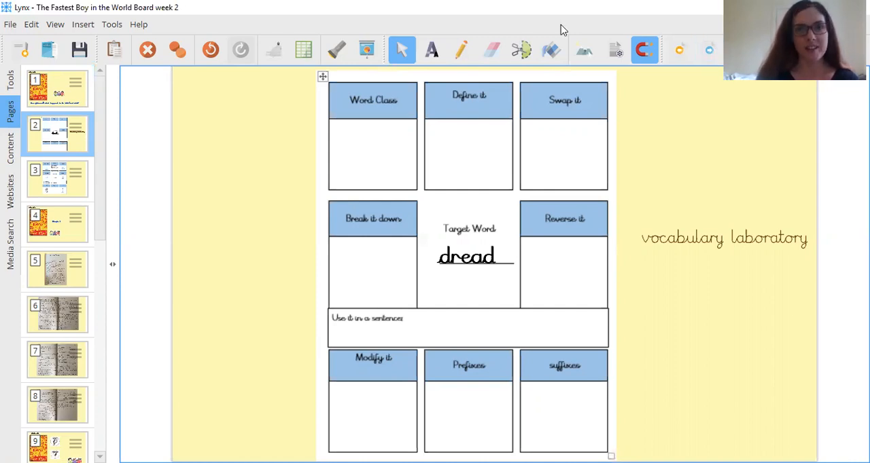
mouse_move(383, 131)
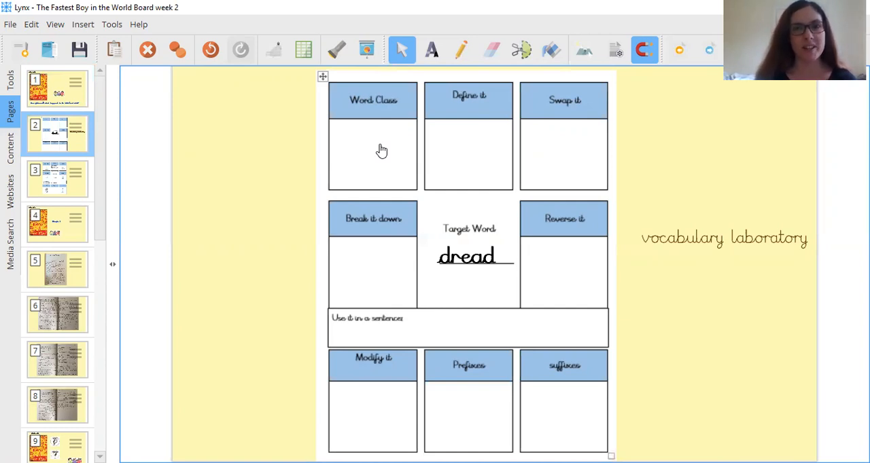
mouse_move(432, 152)
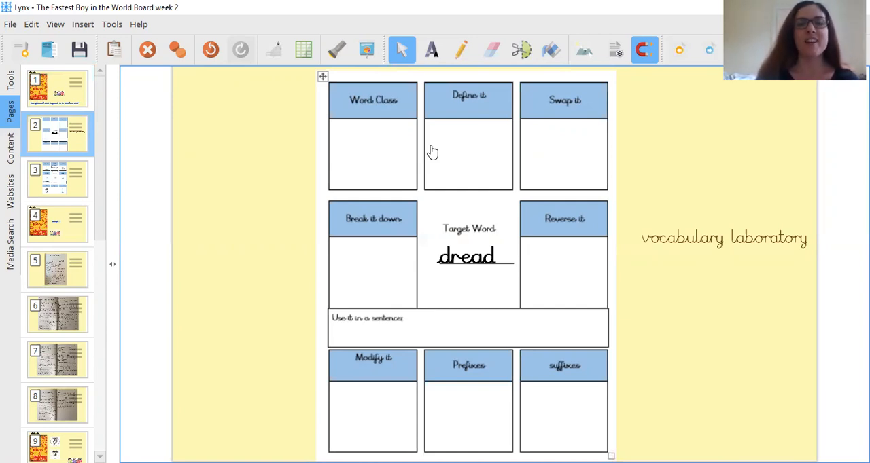
mouse_move(468, 149)
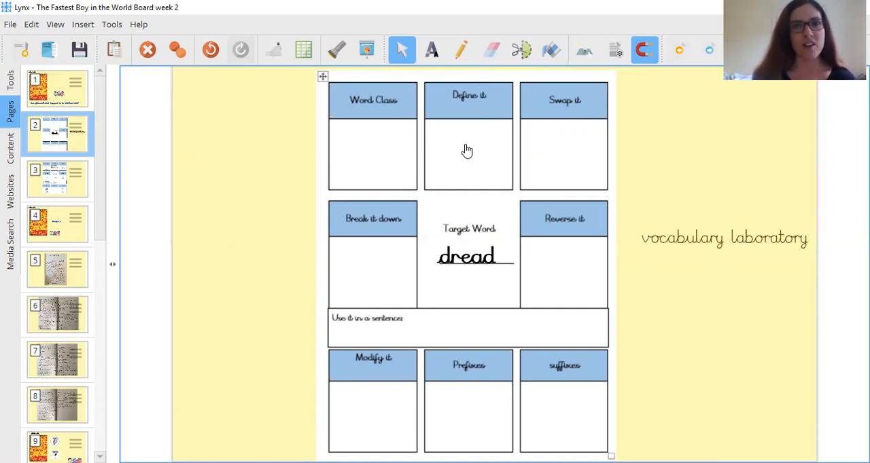
mouse_move(519, 178)
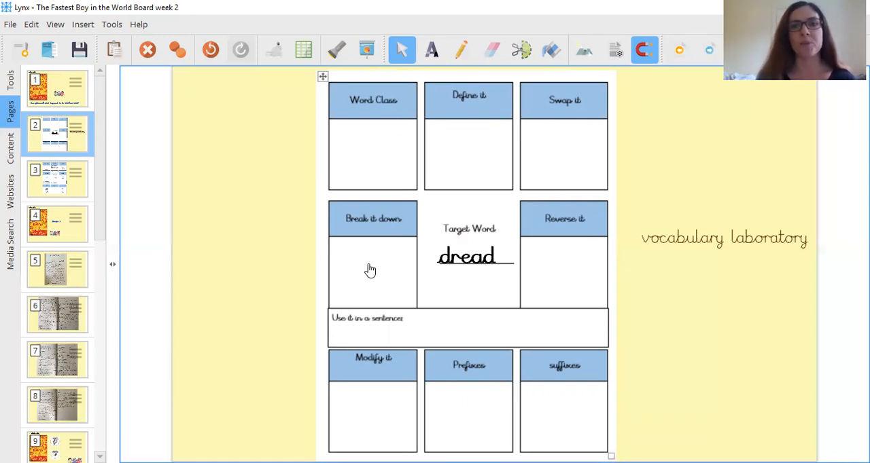
mouse_move(547, 276)
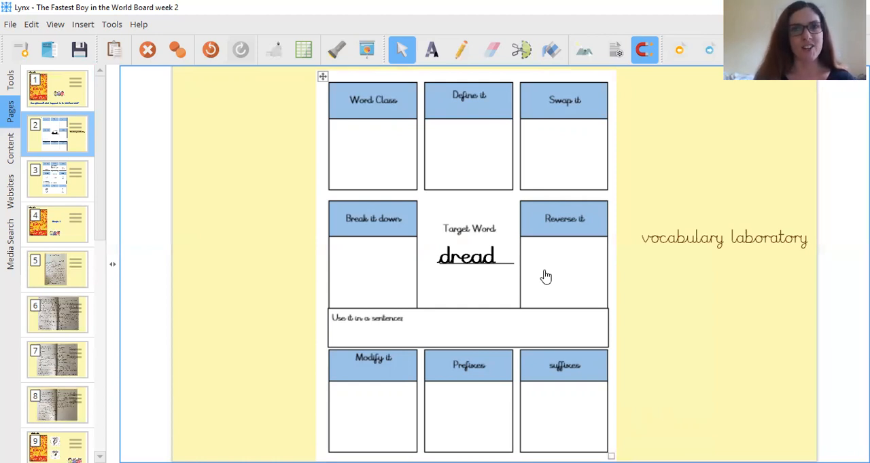
mouse_move(462, 379)
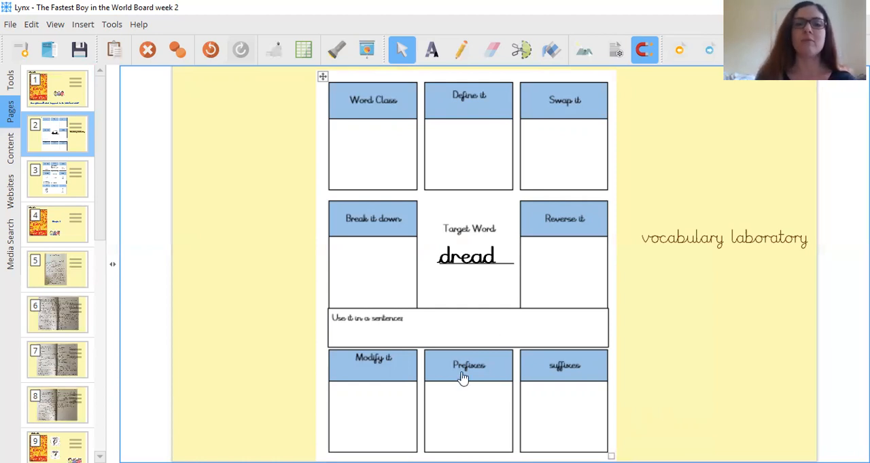
mouse_move(402, 339)
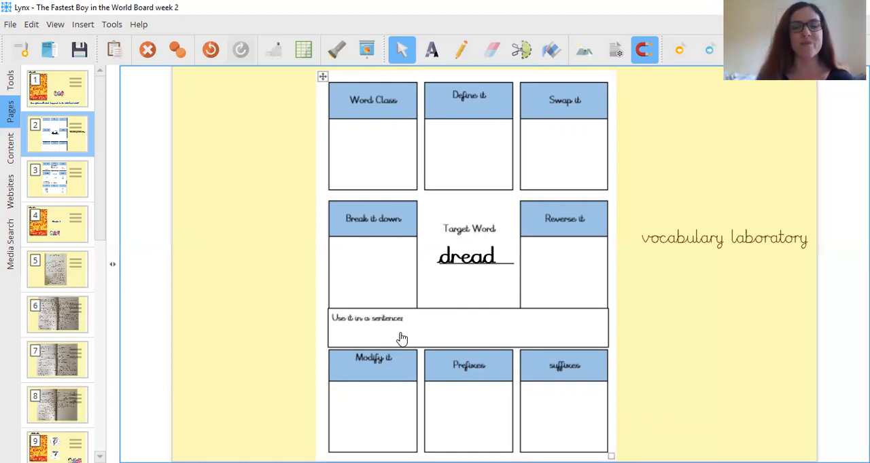
mouse_move(369, 410)
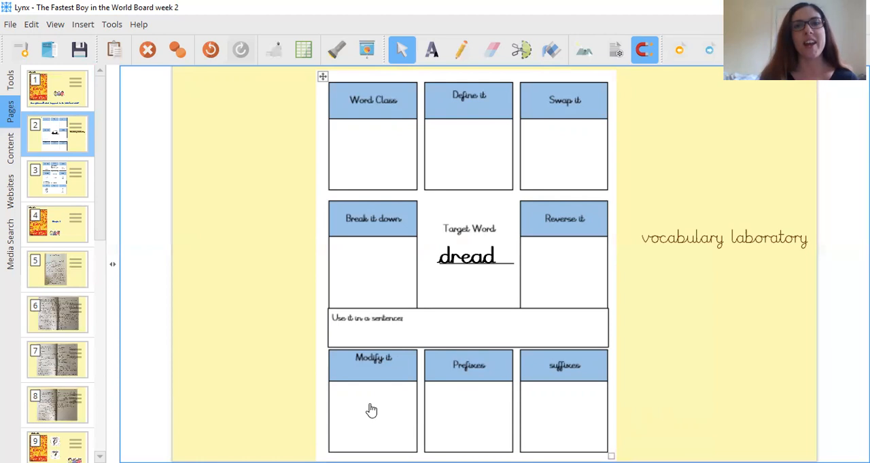
mouse_move(478, 411)
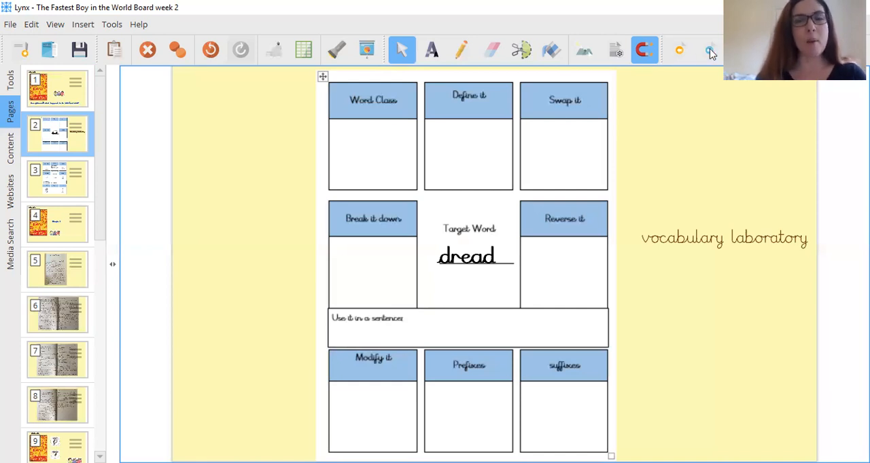
mouse_move(709, 53)
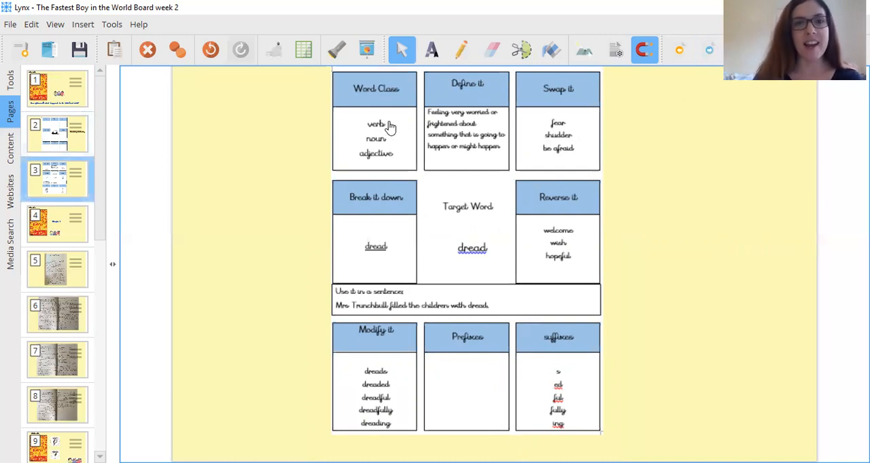
mouse_move(380, 146)
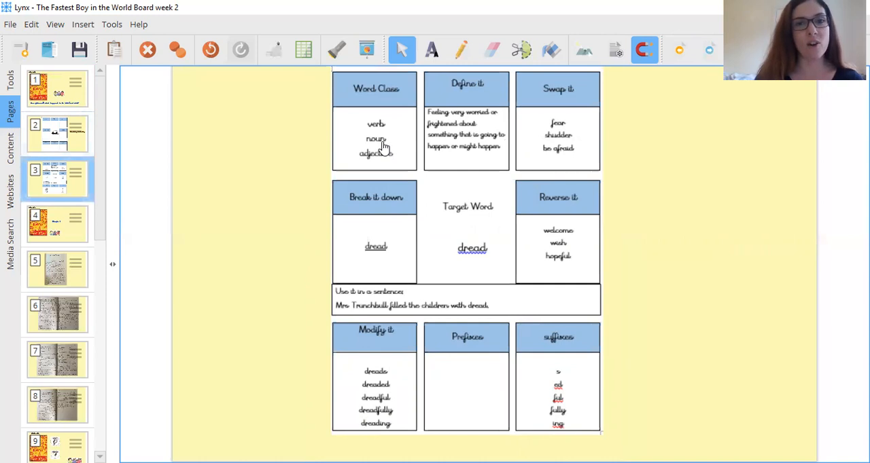
mouse_move(402, 162)
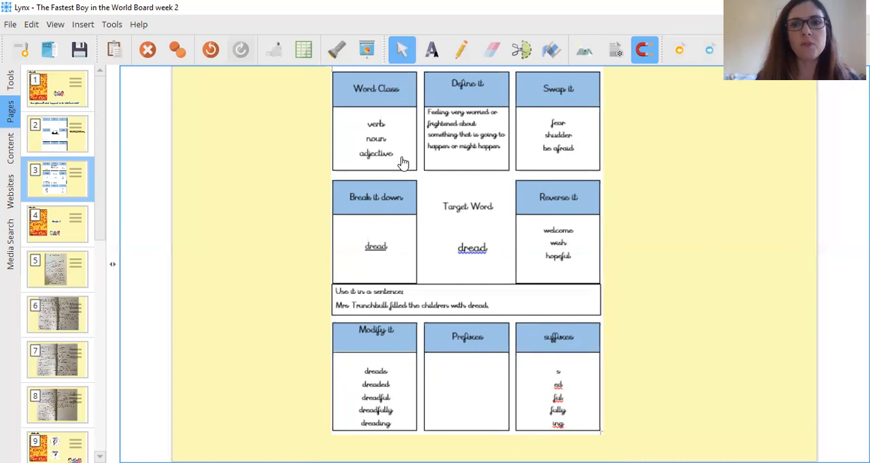
mouse_move(572, 153)
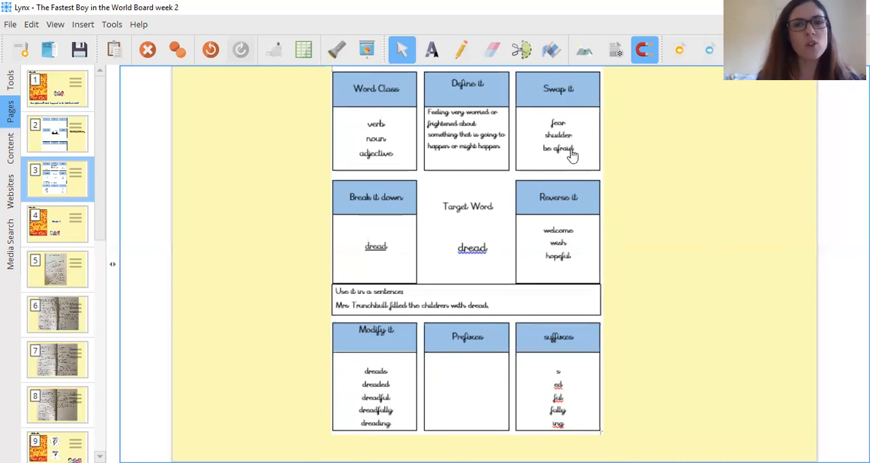
mouse_move(589, 169)
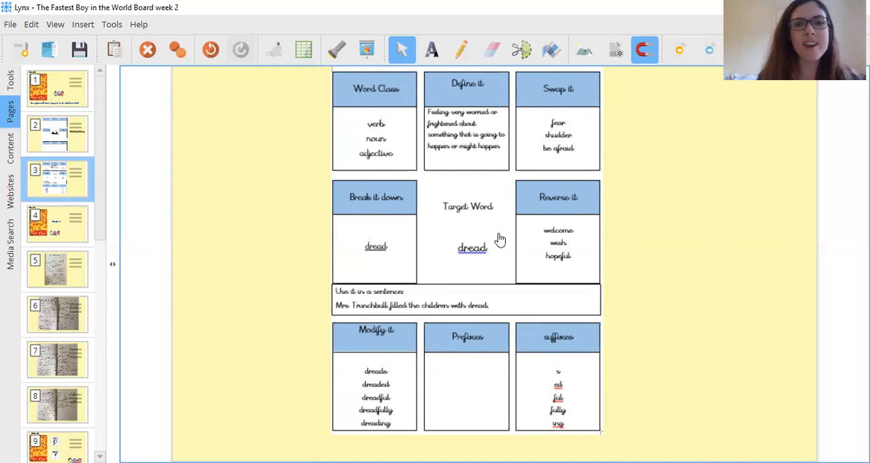
mouse_move(414, 269)
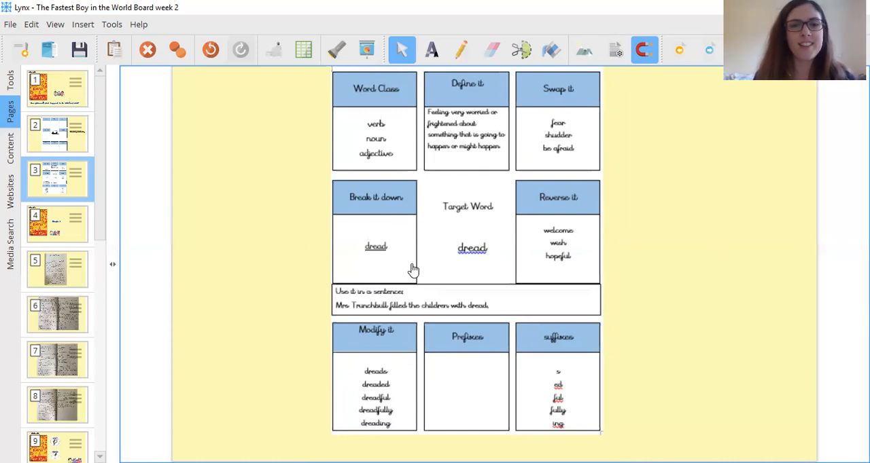
mouse_move(576, 223)
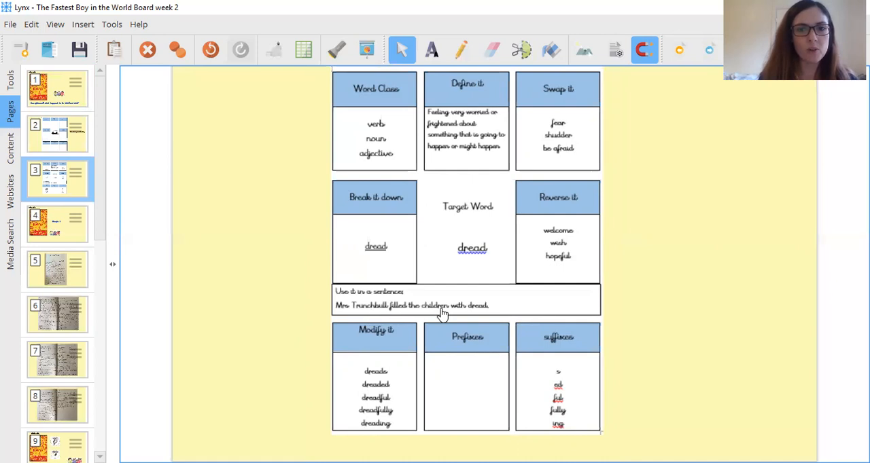
mouse_move(483, 320)
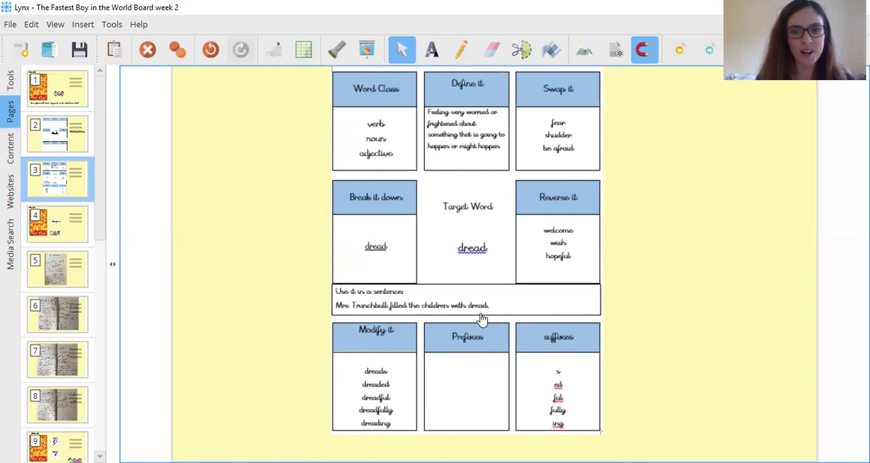
mouse_move(443, 341)
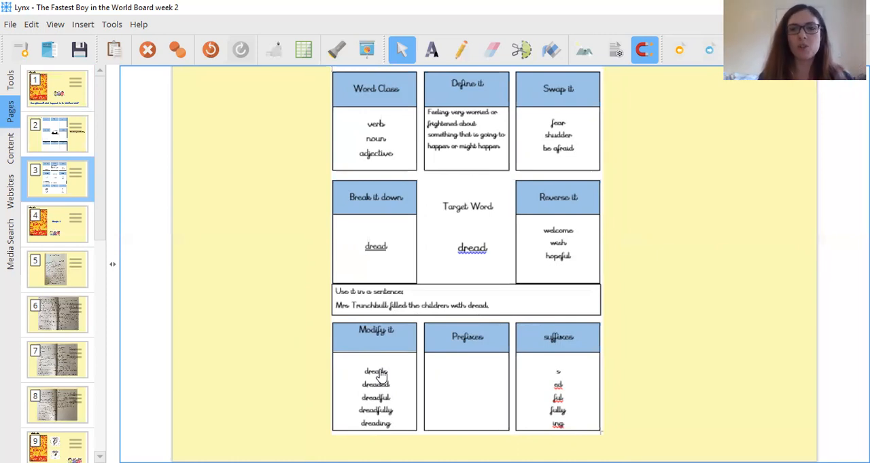
mouse_move(473, 394)
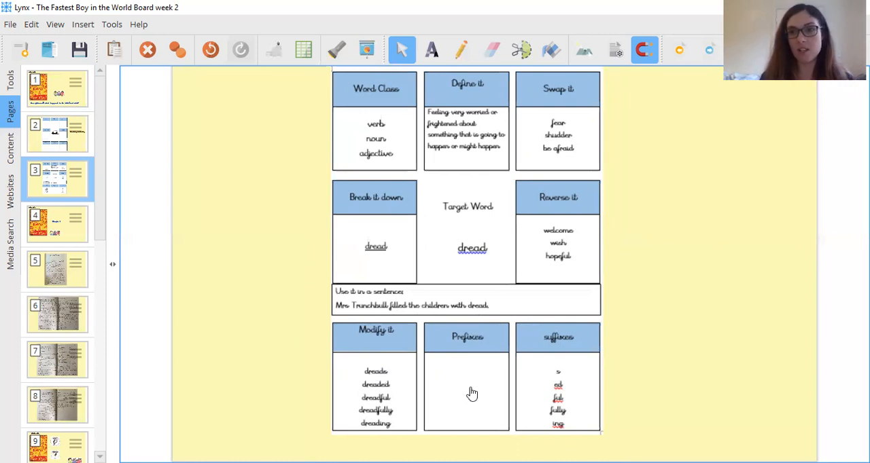
mouse_move(553, 398)
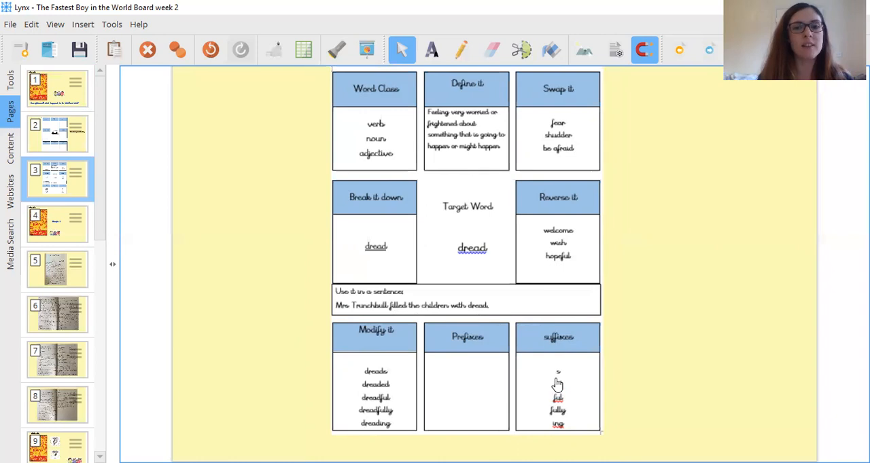
mouse_move(429, 399)
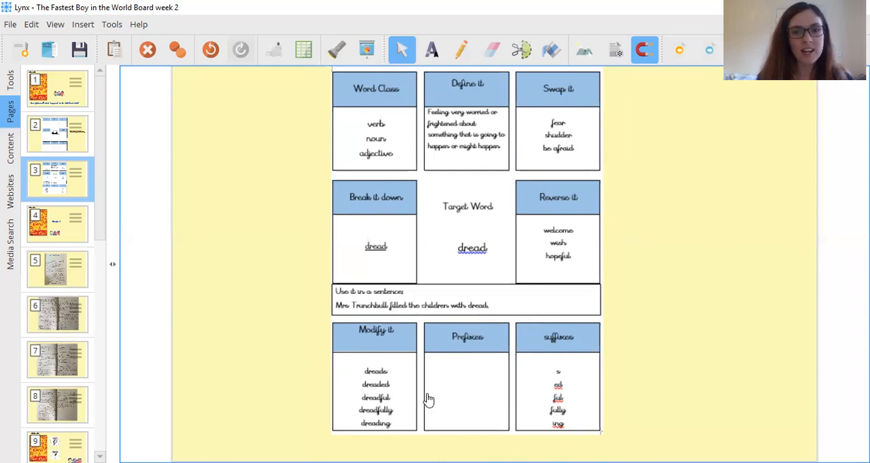
mouse_move(555, 404)
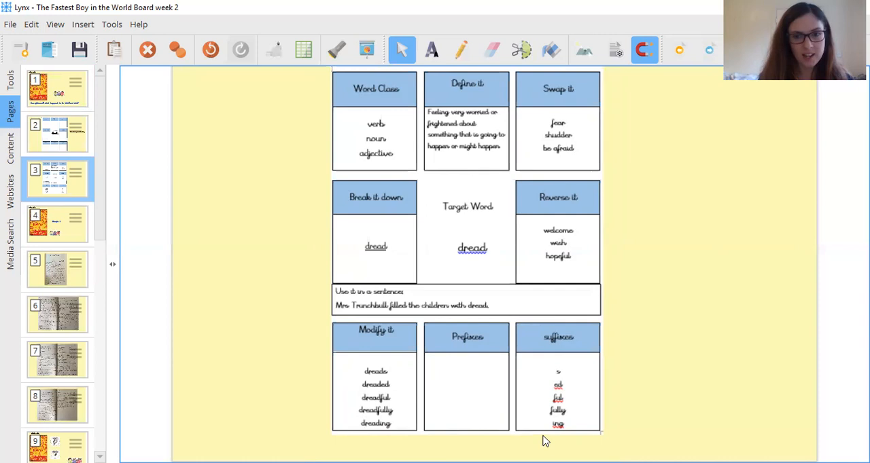
mouse_move(389, 429)
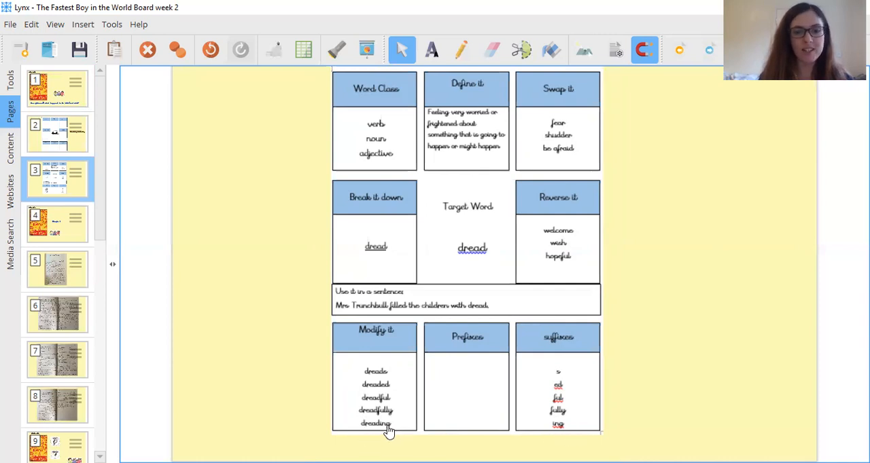